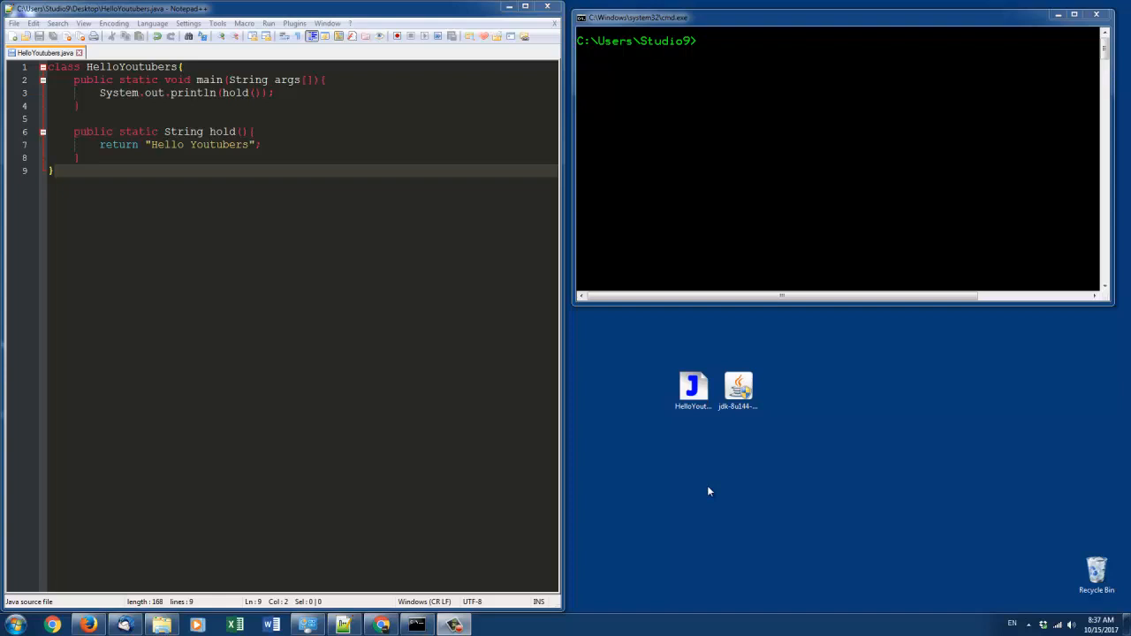
pyautogui.moveTo(451, 580)
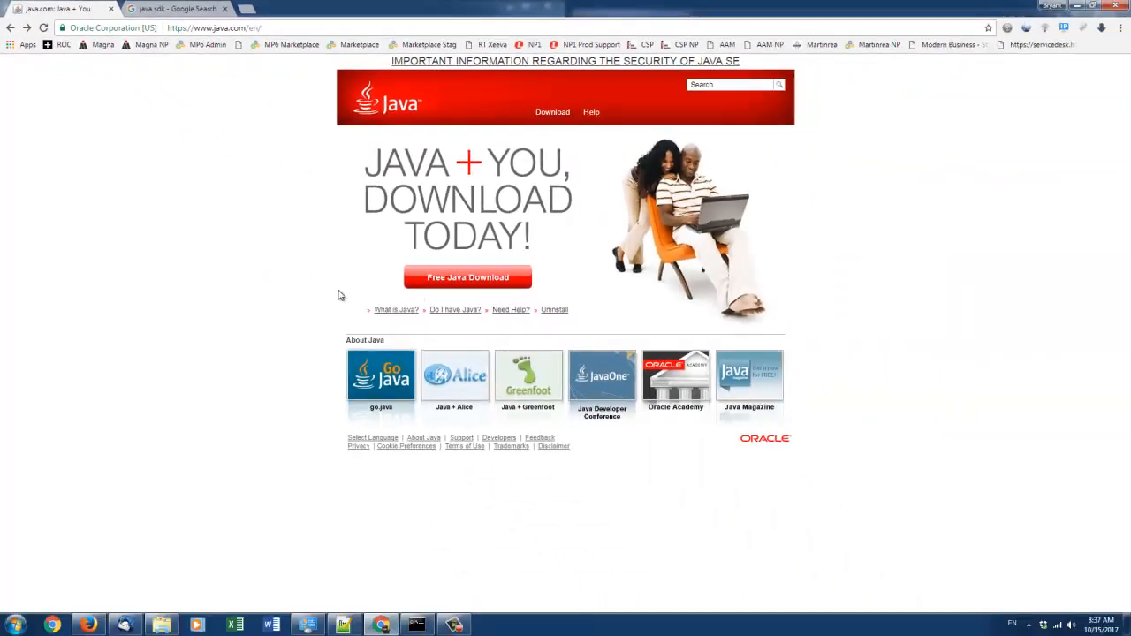
pyautogui.moveTo(395, 286)
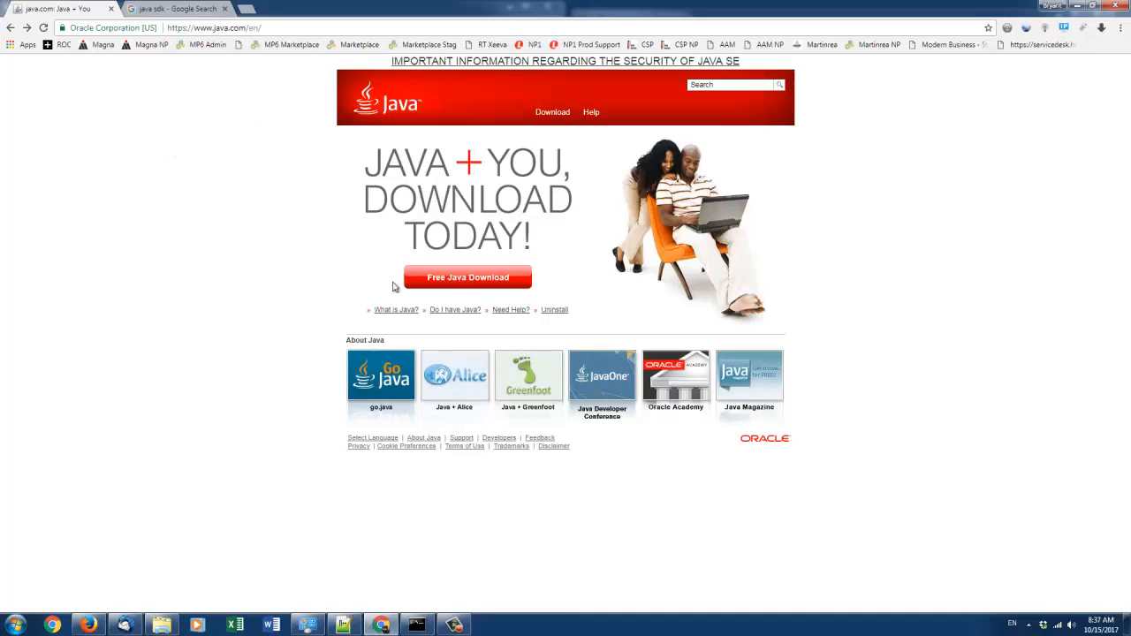
pyautogui.moveTo(199, 159)
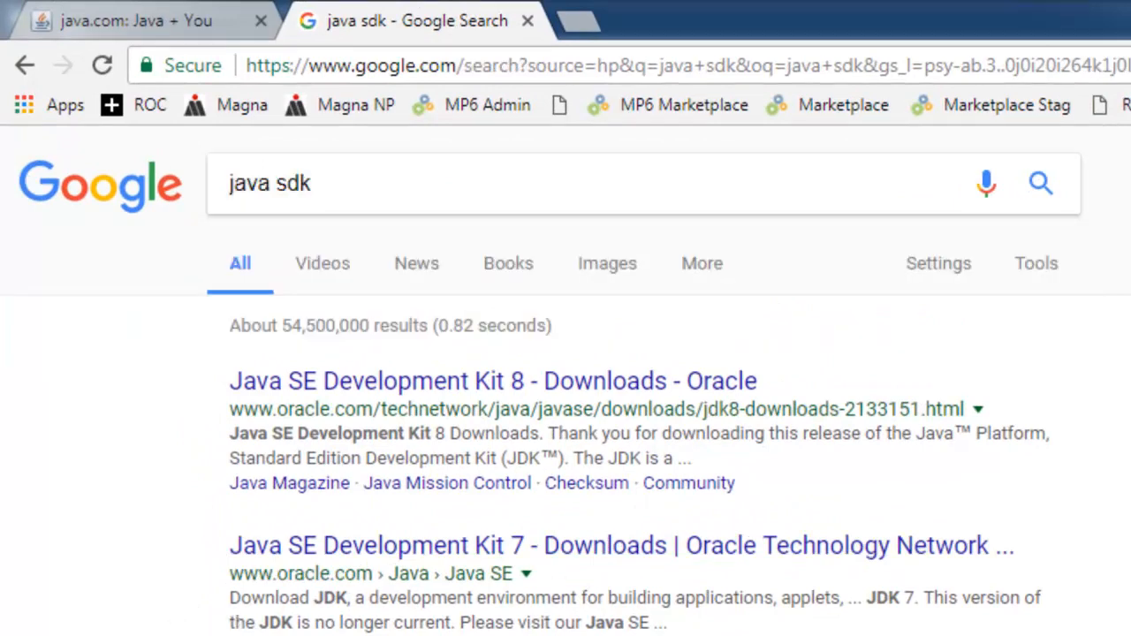
pyautogui.moveTo(212, 430)
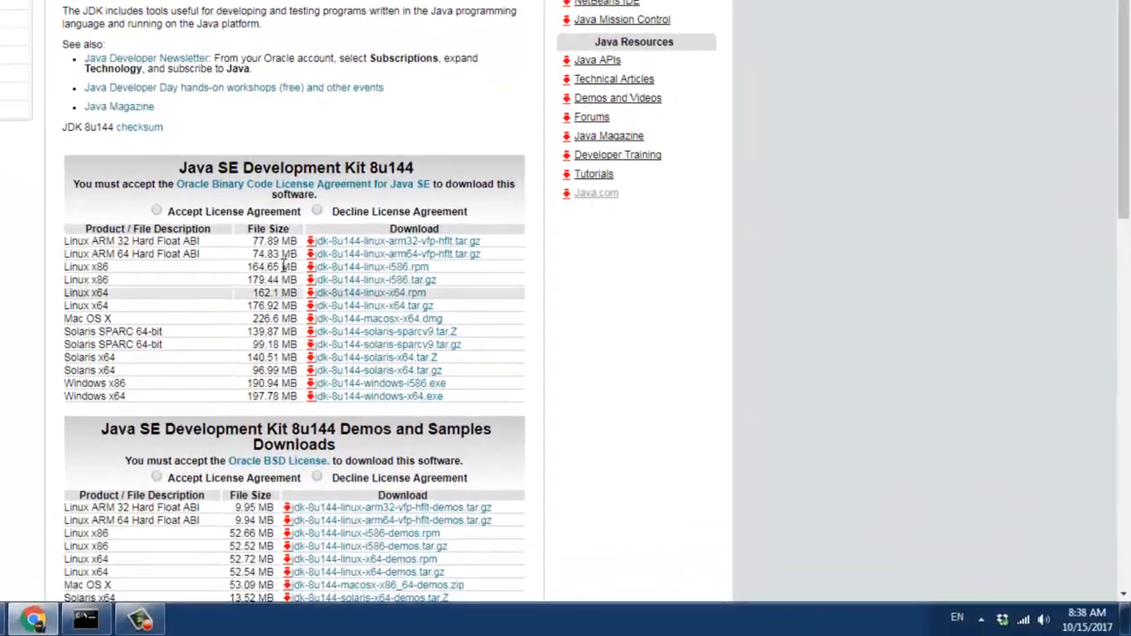
# - Accept the Oracle license agreement on the JDK 8u144 download page
pyautogui.click(156, 212)
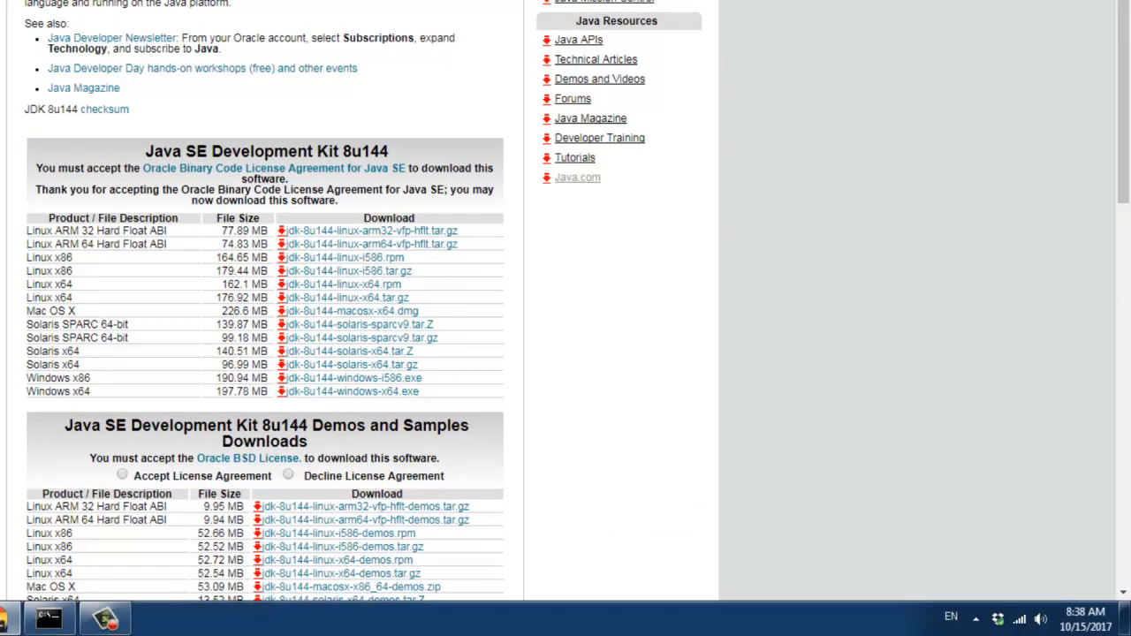
pyautogui.moveTo(354, 378)
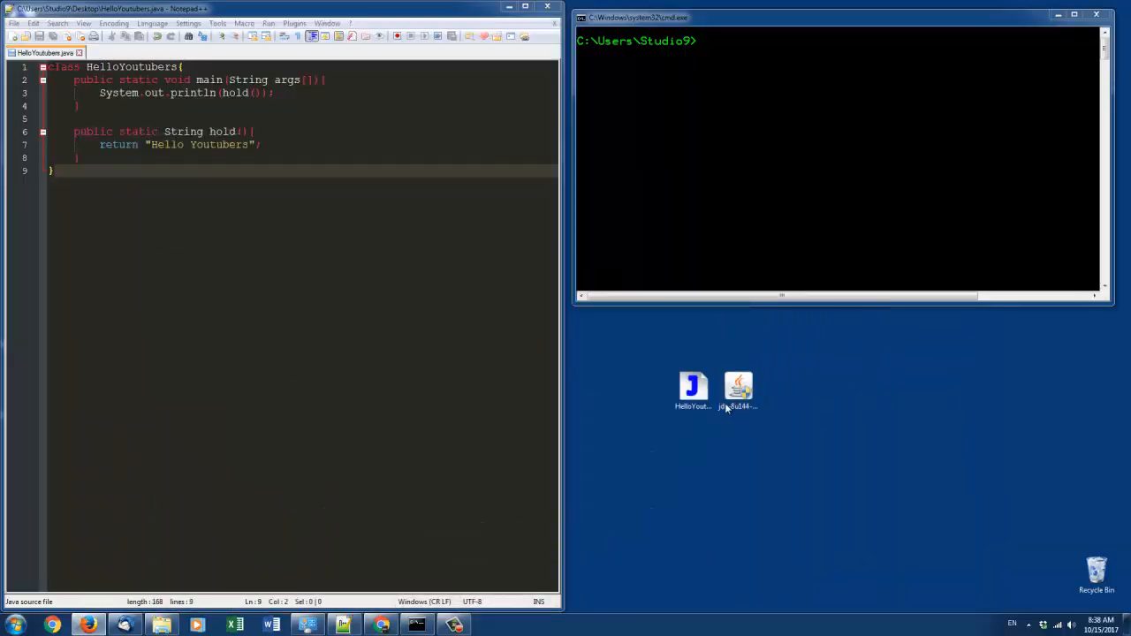
pyautogui.click(739, 388)
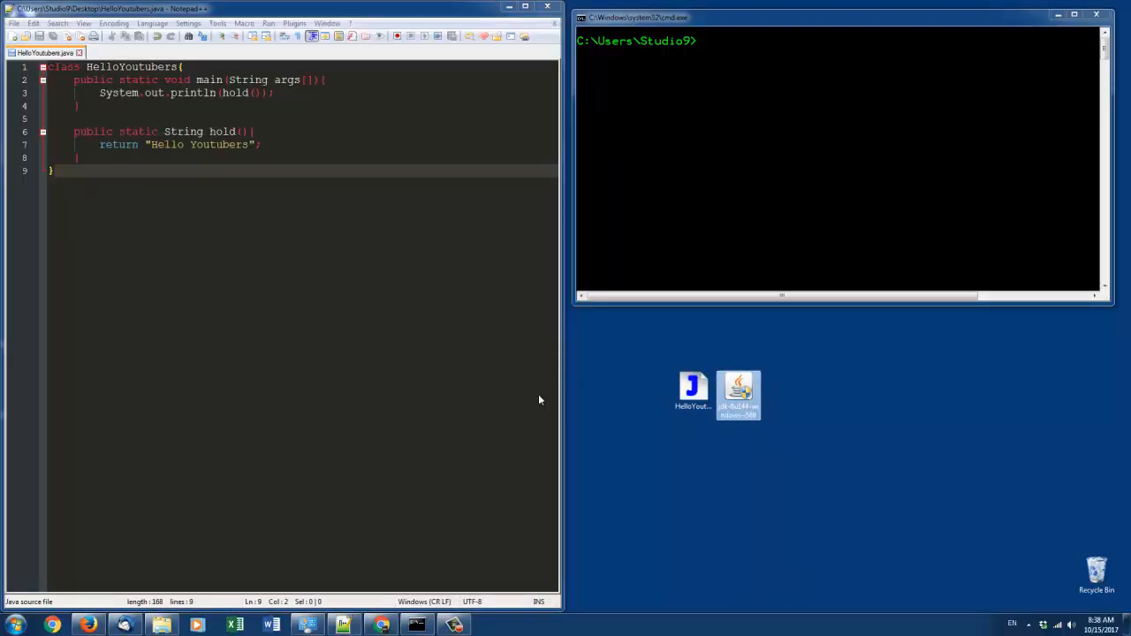
pyautogui.moveTo(593, 438)
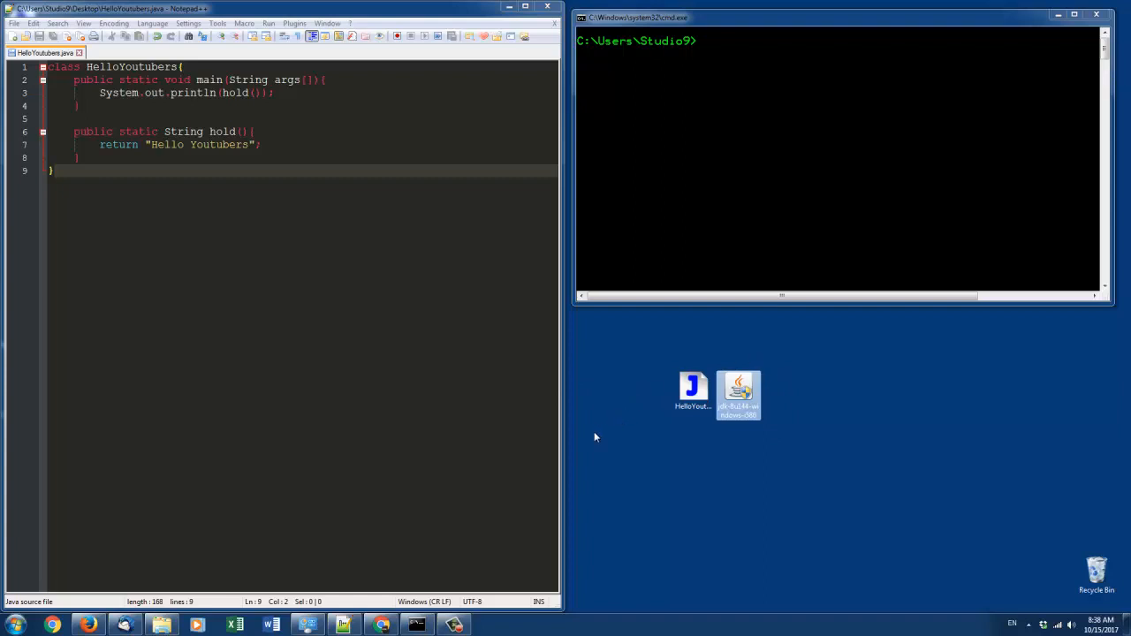
pyautogui.moveTo(803, 258)
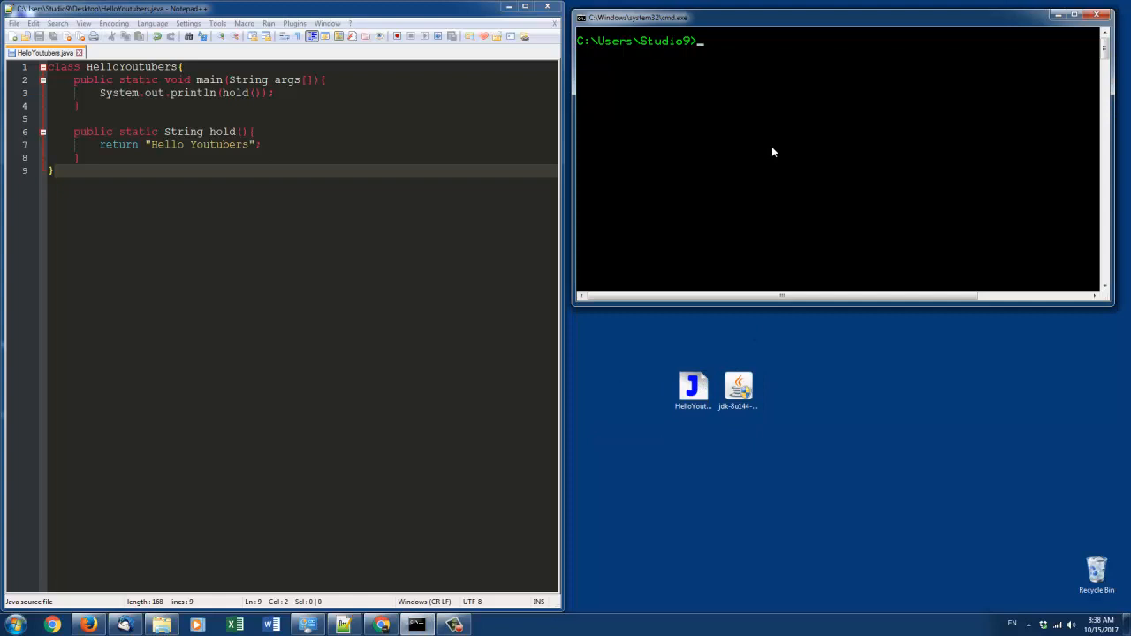
# - Run 'java -version', which reports java version 1.8.0_144
pyautogui.write('java -')
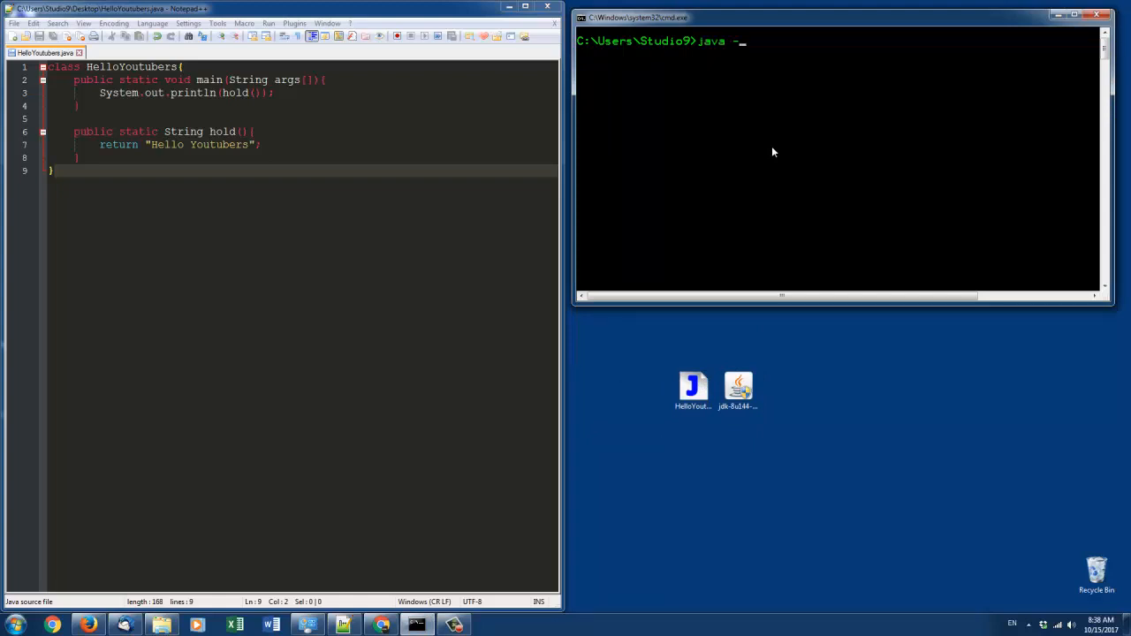
pyautogui.press('Return')
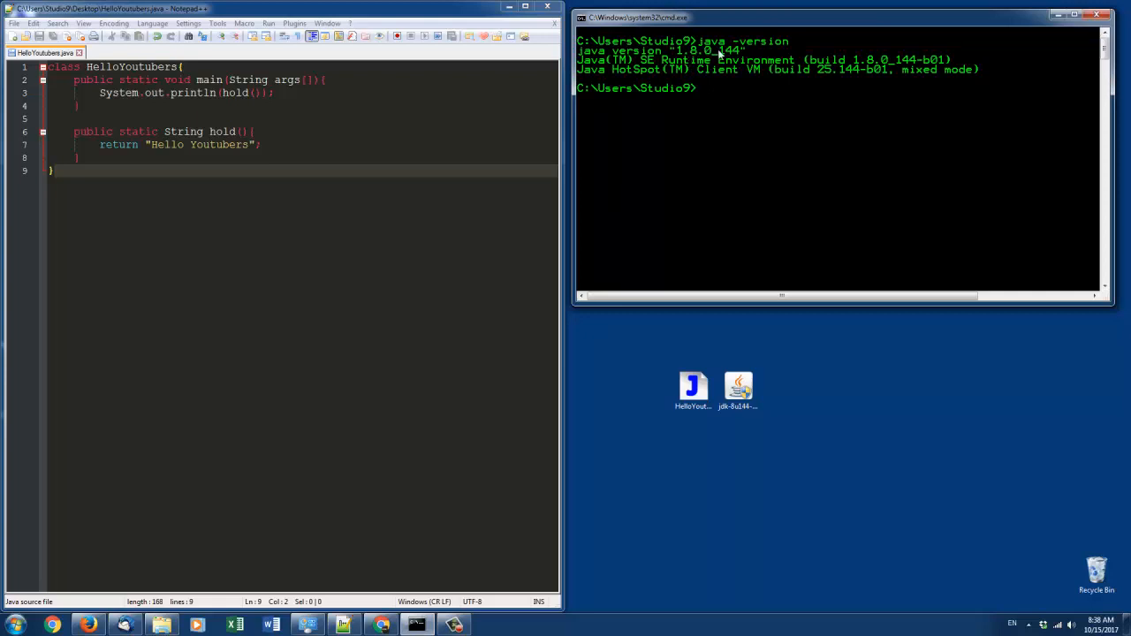
pyautogui.moveTo(652, 49)
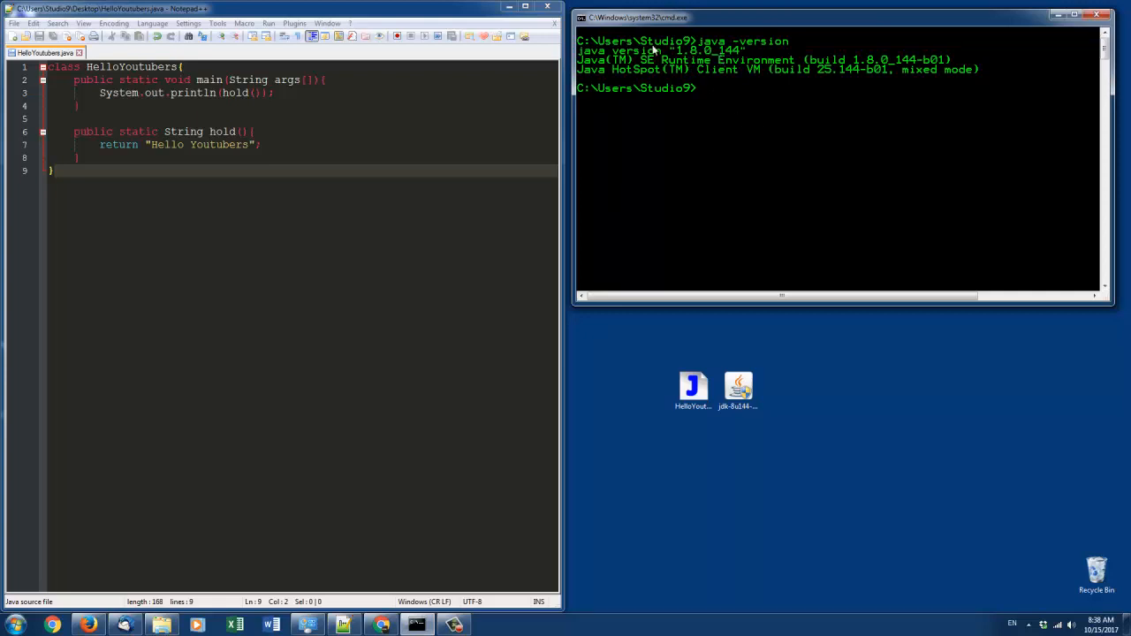
pyautogui.moveTo(788, 393)
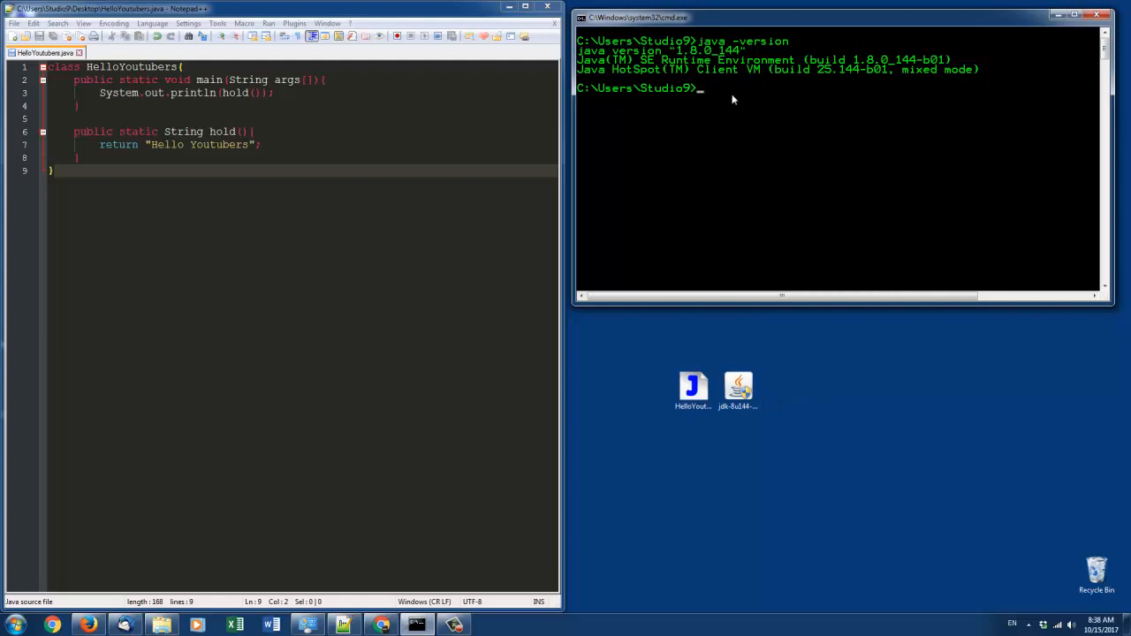
pyautogui.write('ja')
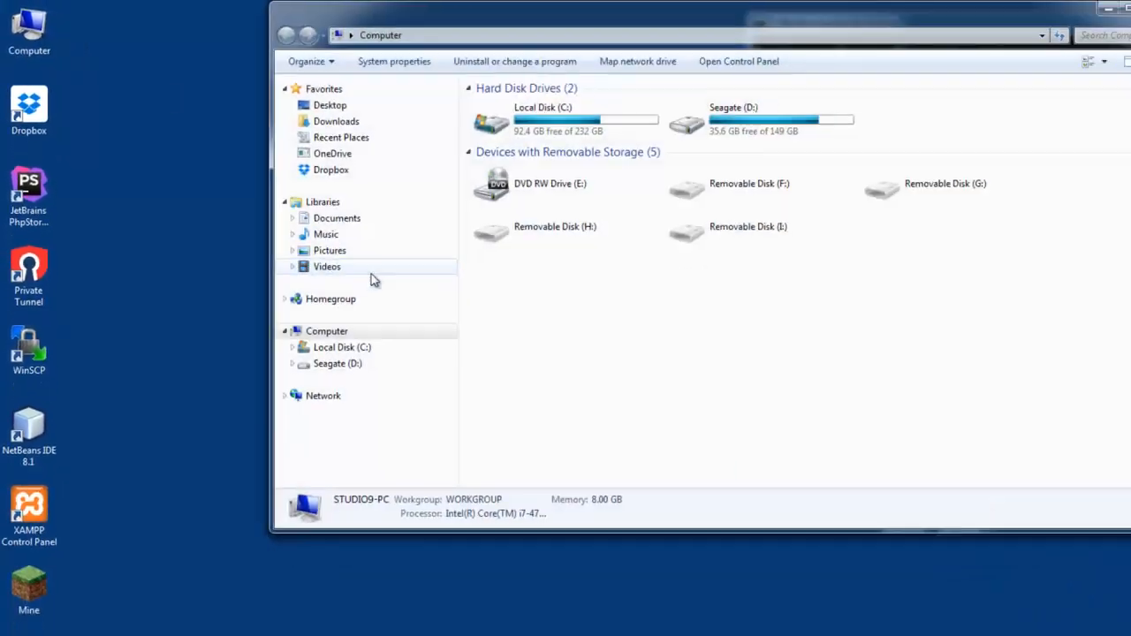
# - Browse Local Disk (C:) into Program Files (x86)\Java
pyautogui.doubleClick(543, 108)
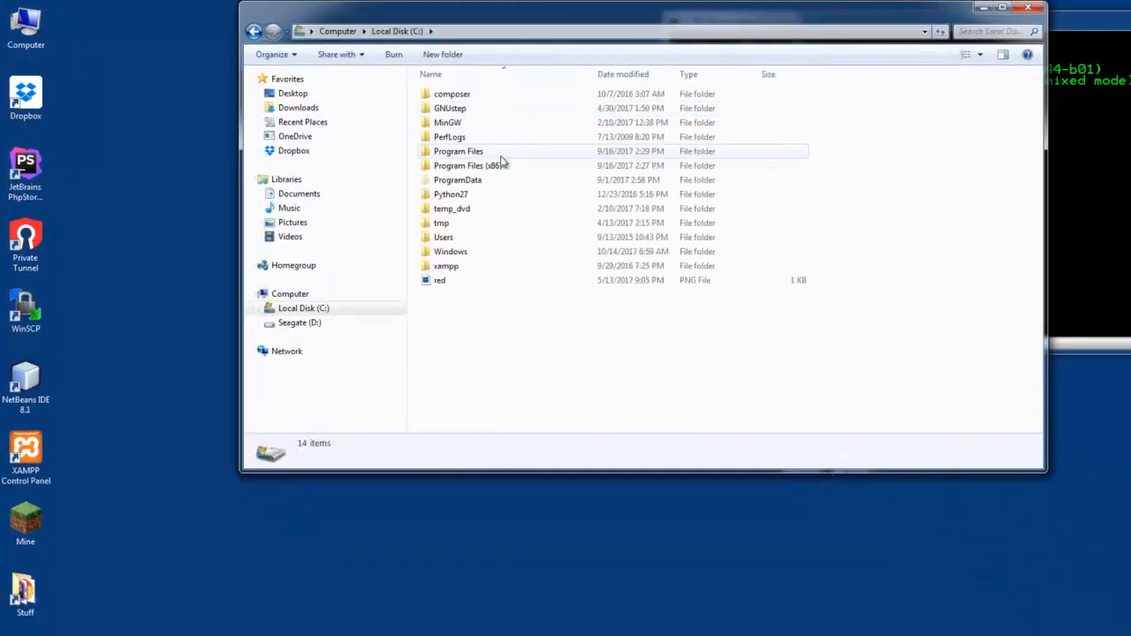
pyautogui.moveTo(498, 169)
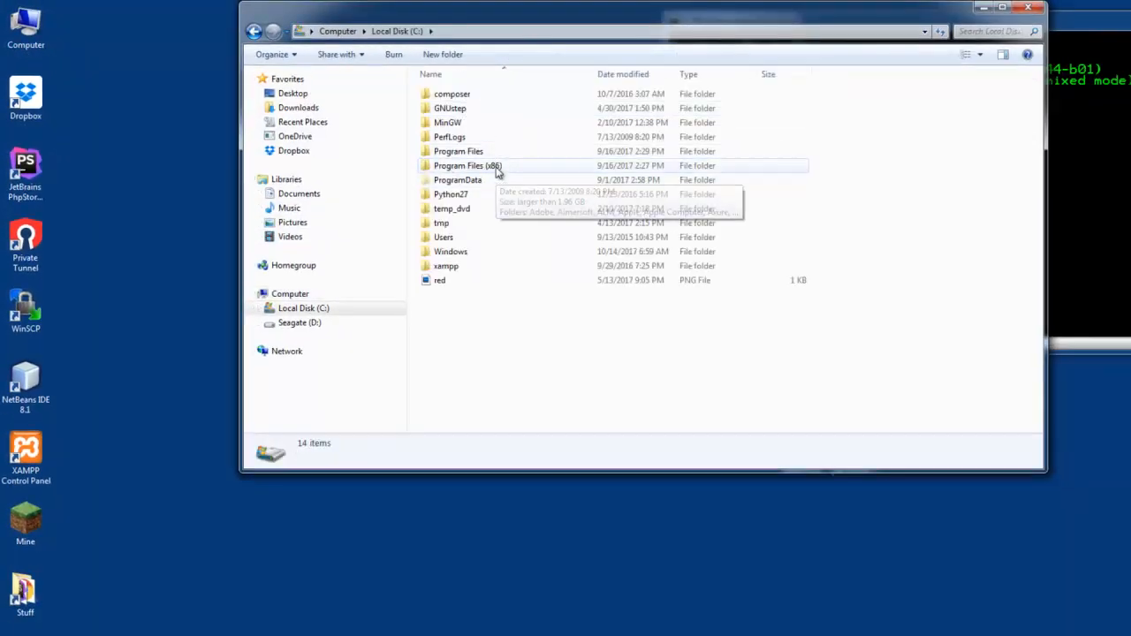
pyautogui.doubleClick(467, 166)
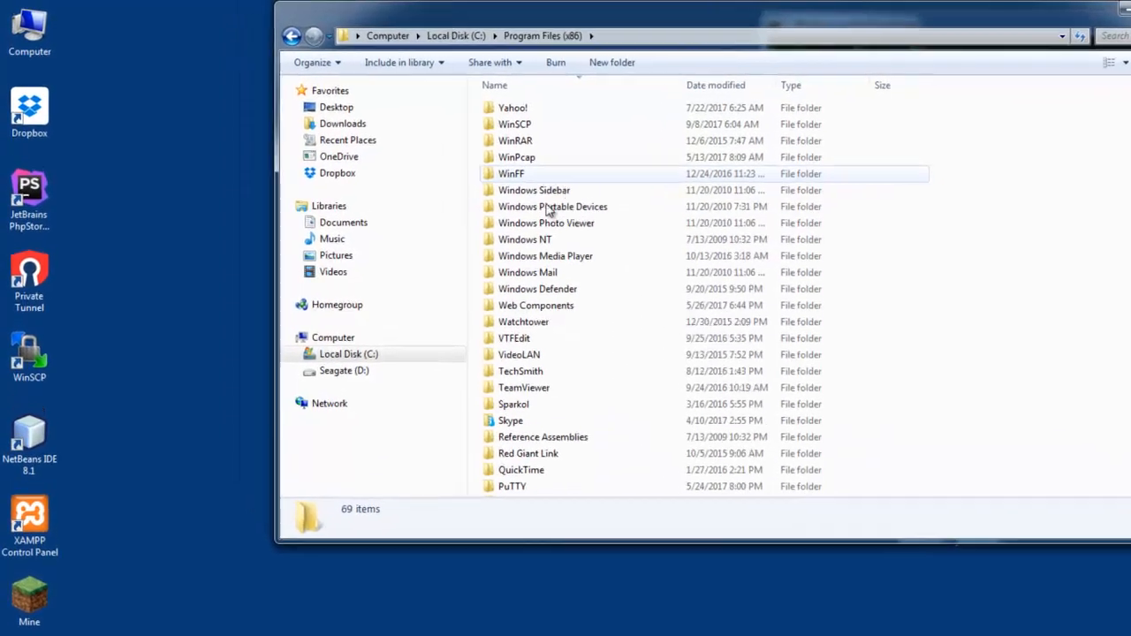
pyautogui.scroll(-3)
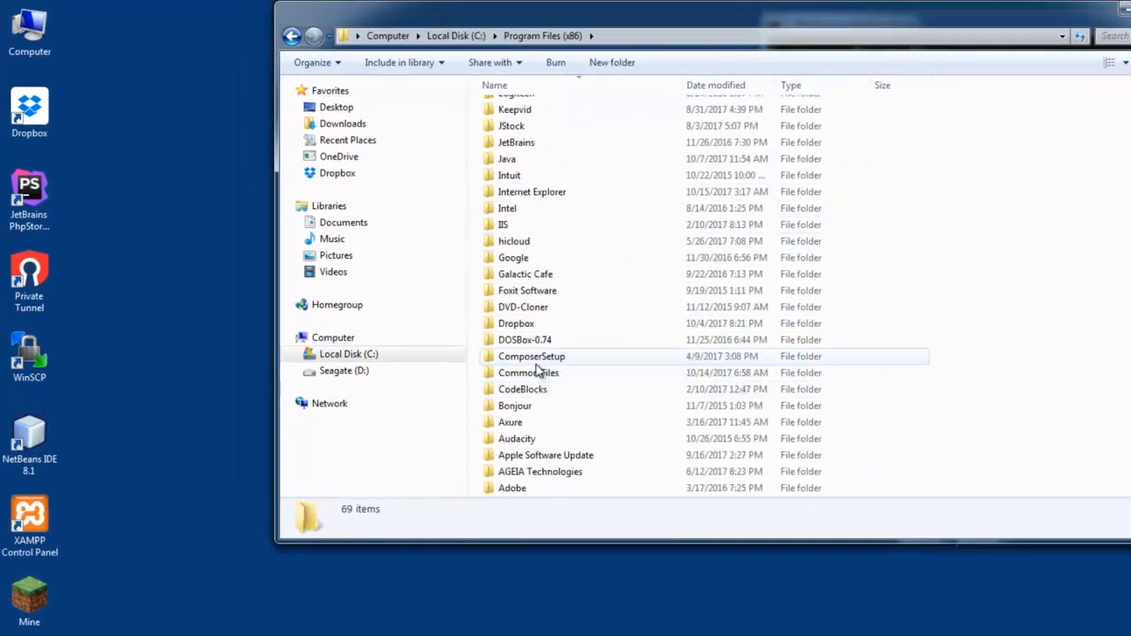
pyautogui.scroll(3)
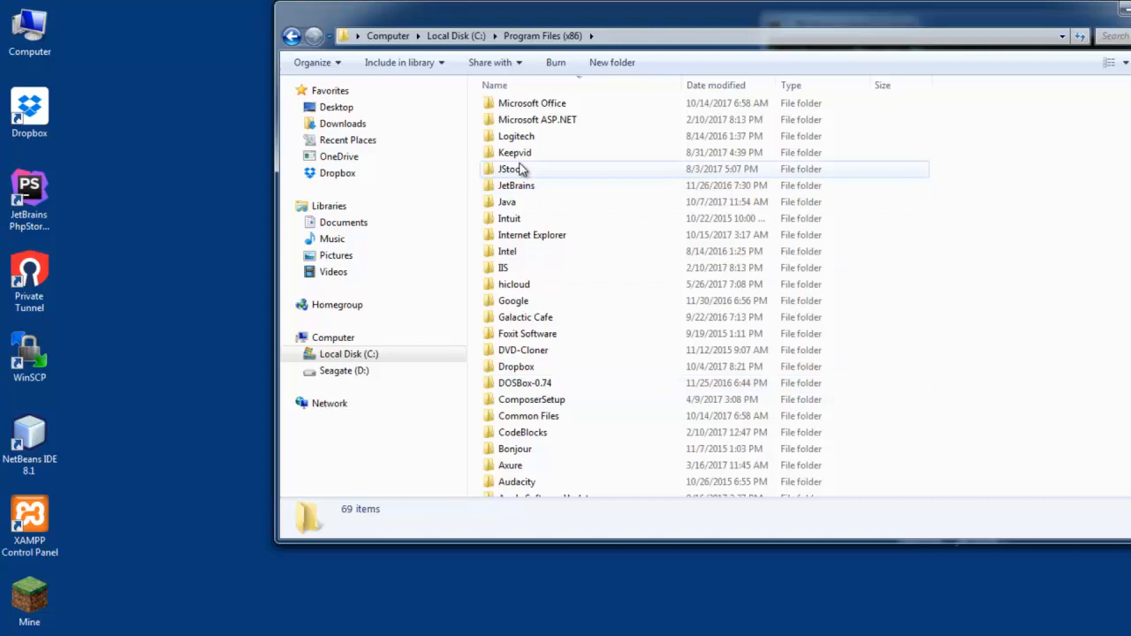
pyautogui.doubleClick(507, 202)
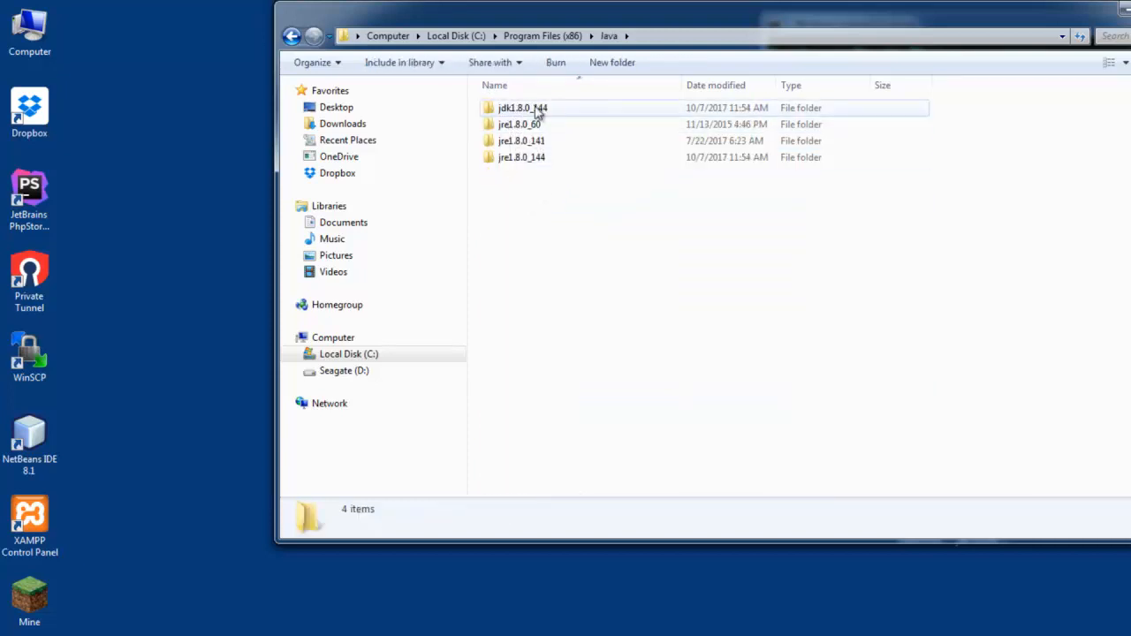
# - Enter jdk1.8.0_144 and its bin folder, where java and javac live
pyautogui.doubleClick(523, 108)
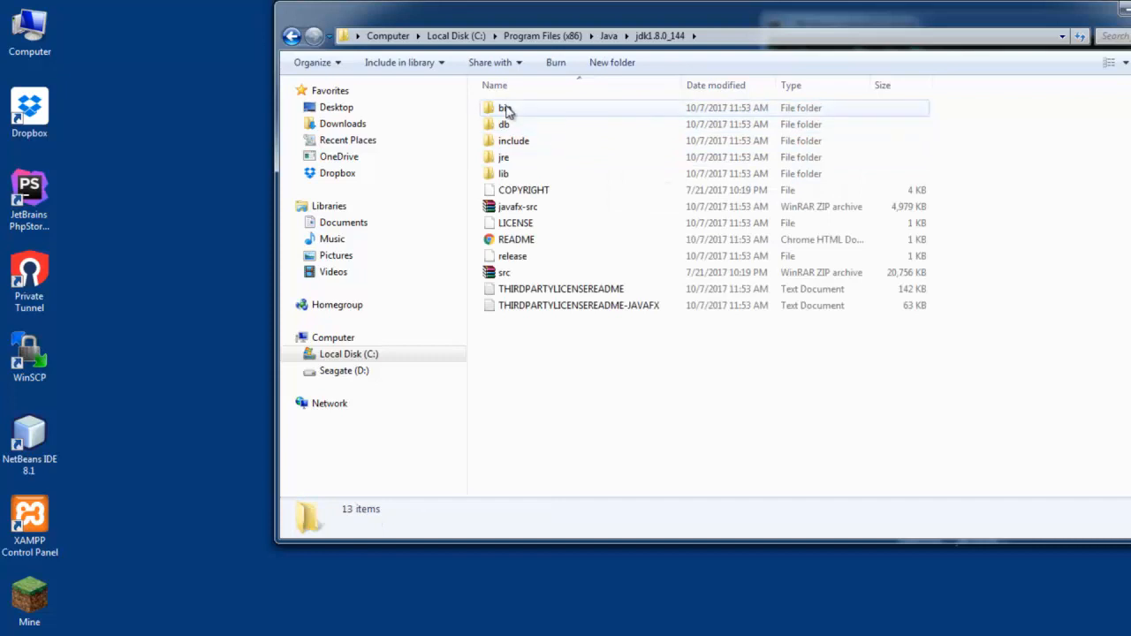
pyautogui.doubleClick(503, 107)
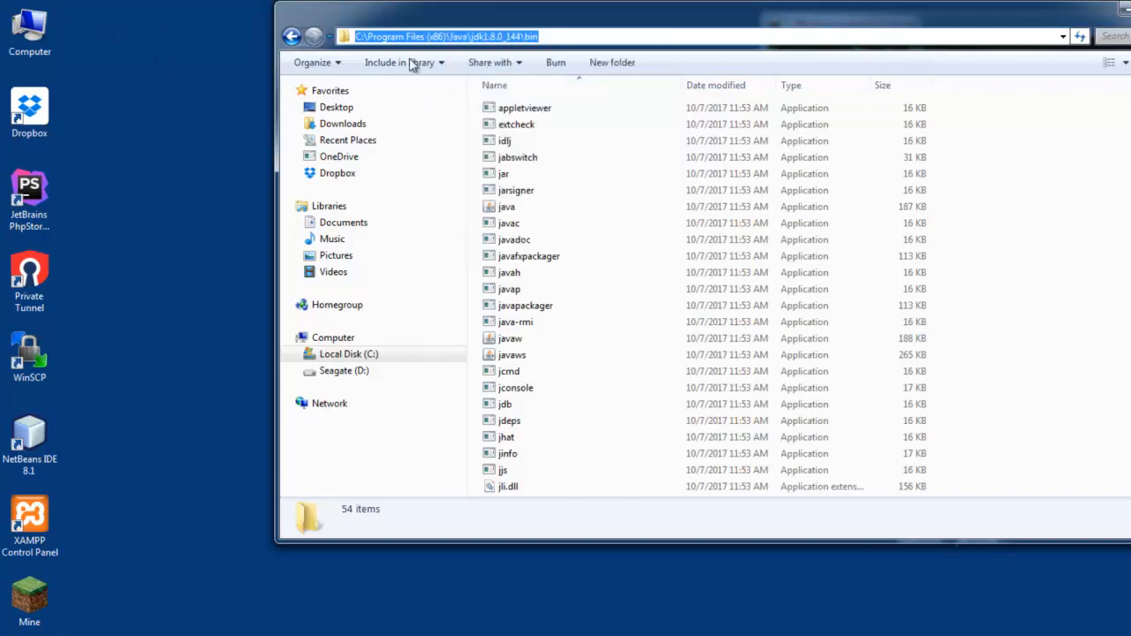
pyautogui.moveTo(529, 353)
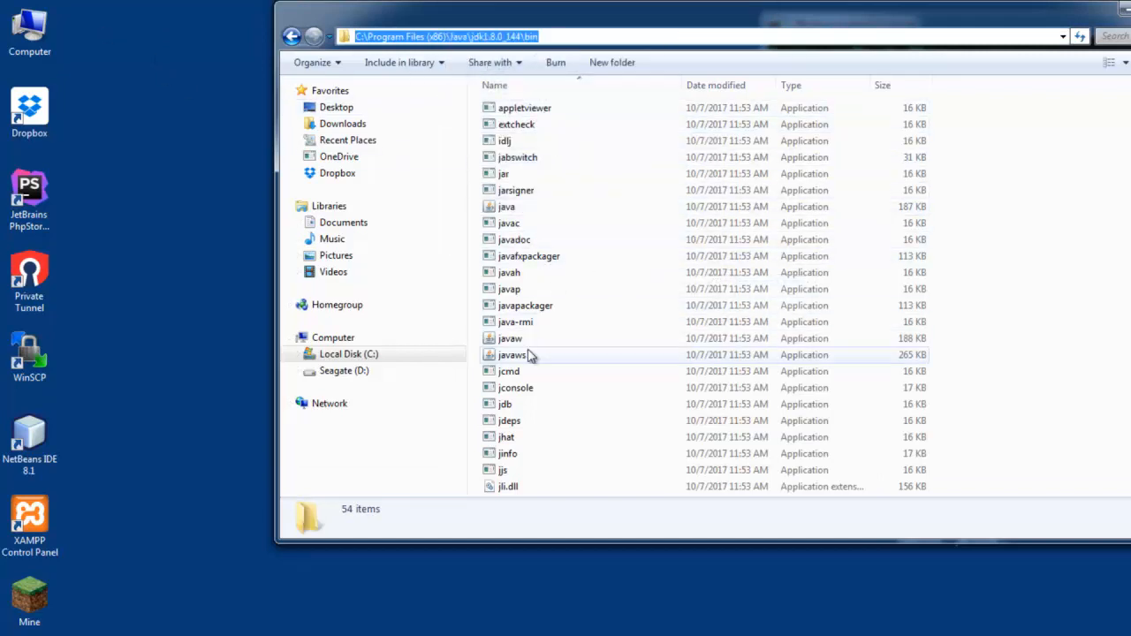
pyautogui.moveTo(509, 223)
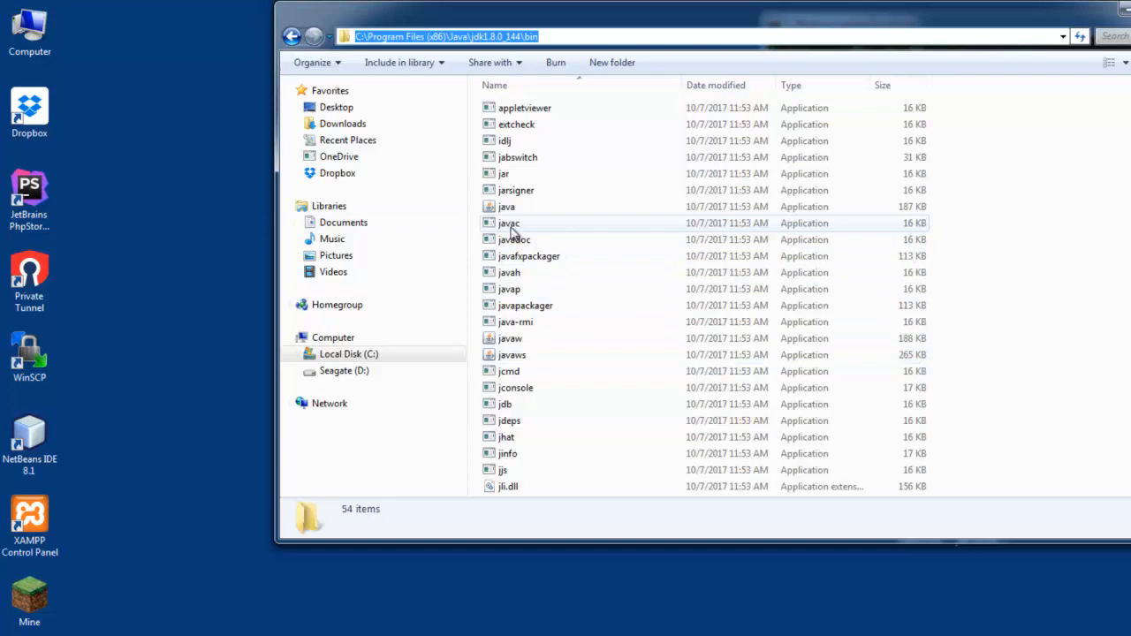
pyautogui.moveTo(509, 223)
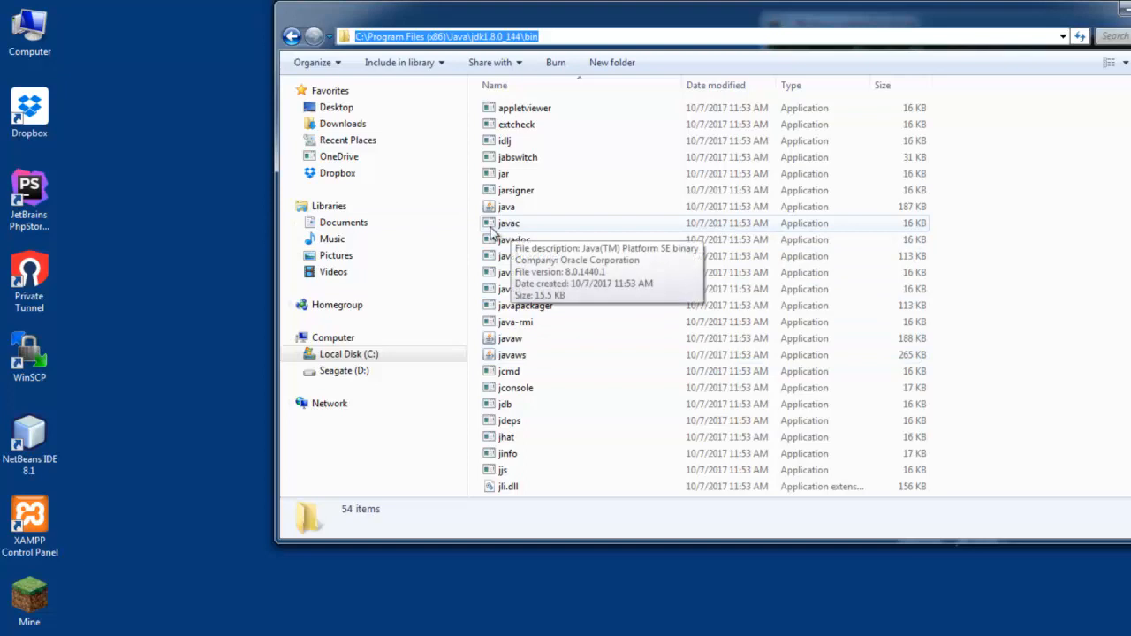
# - Reach Environment Variables from Computer Properties and start a new user variable
pyautogui.rightClick(28, 28)
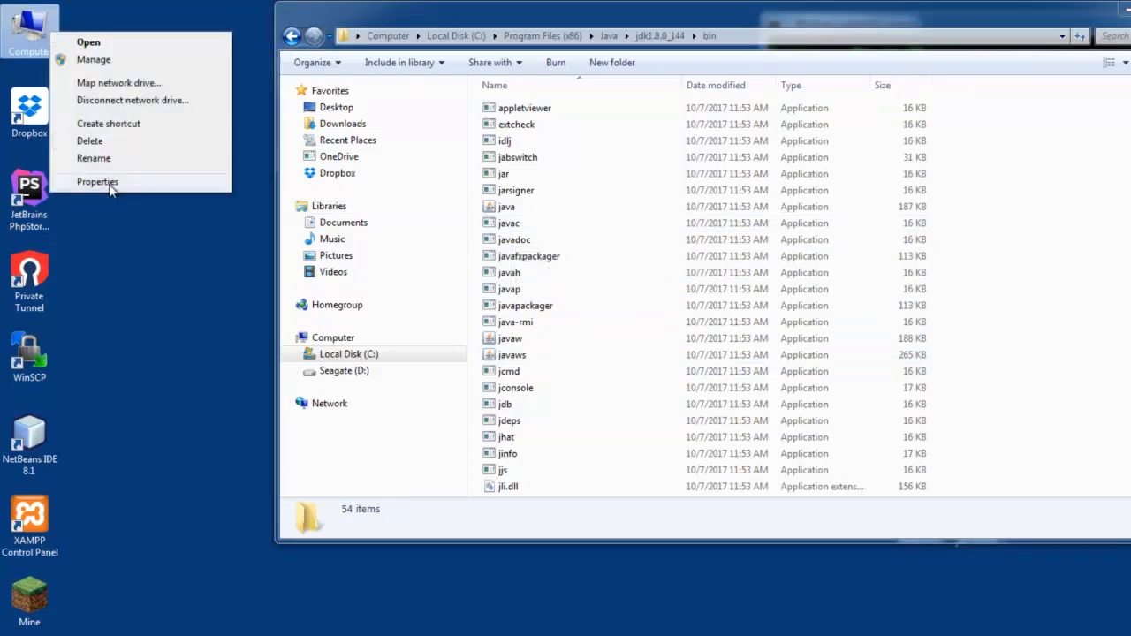
pyautogui.click(97, 181)
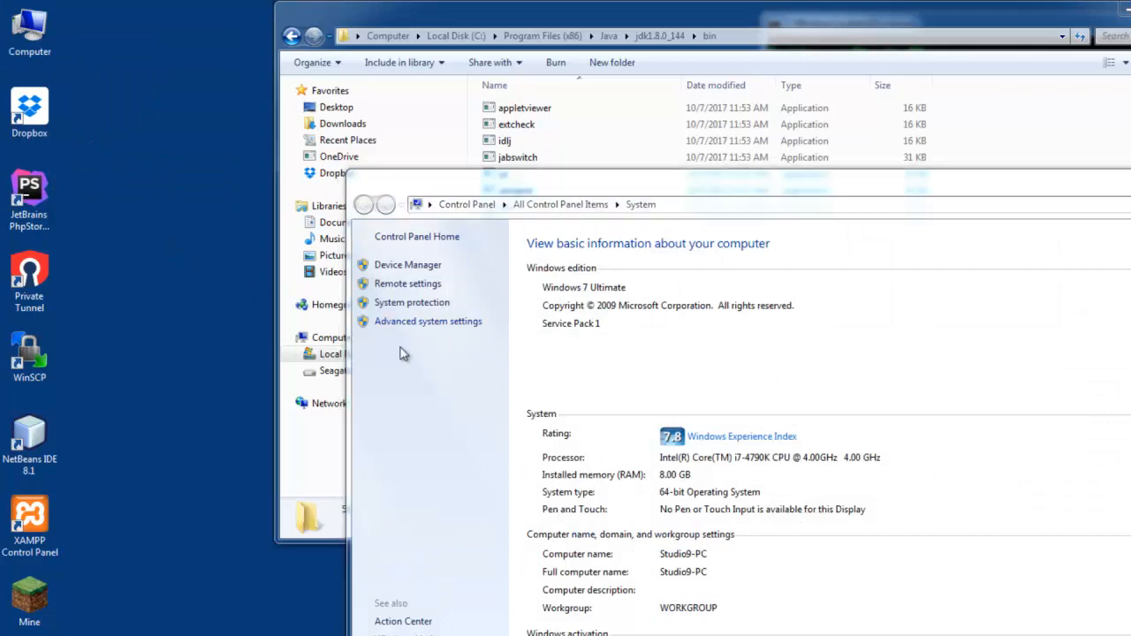
pyautogui.click(428, 322)
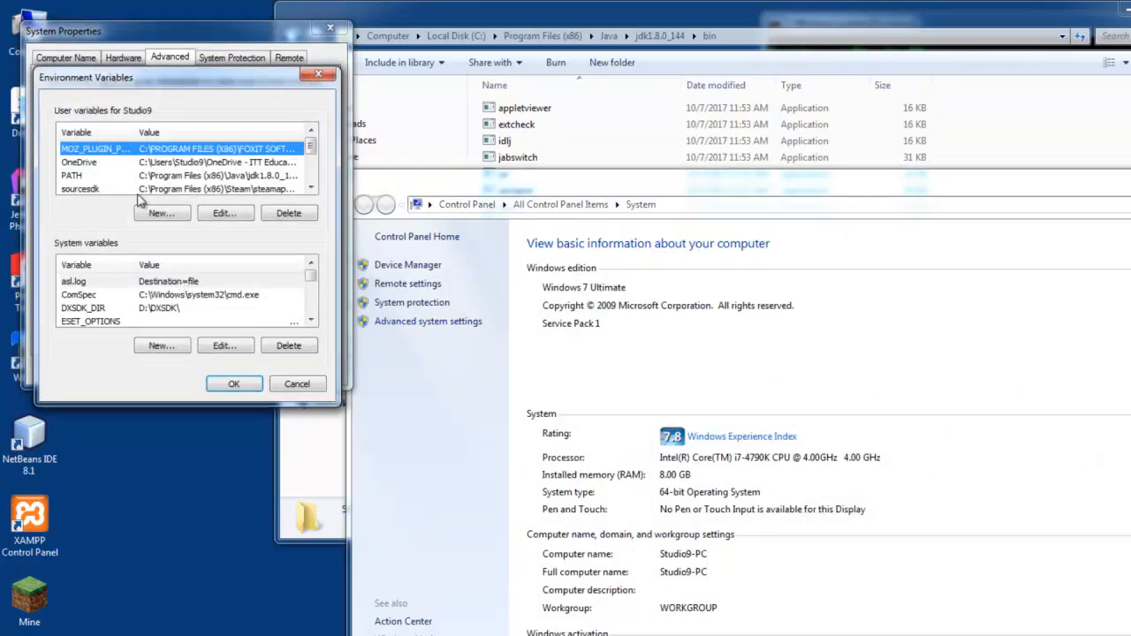
pyautogui.click(162, 212)
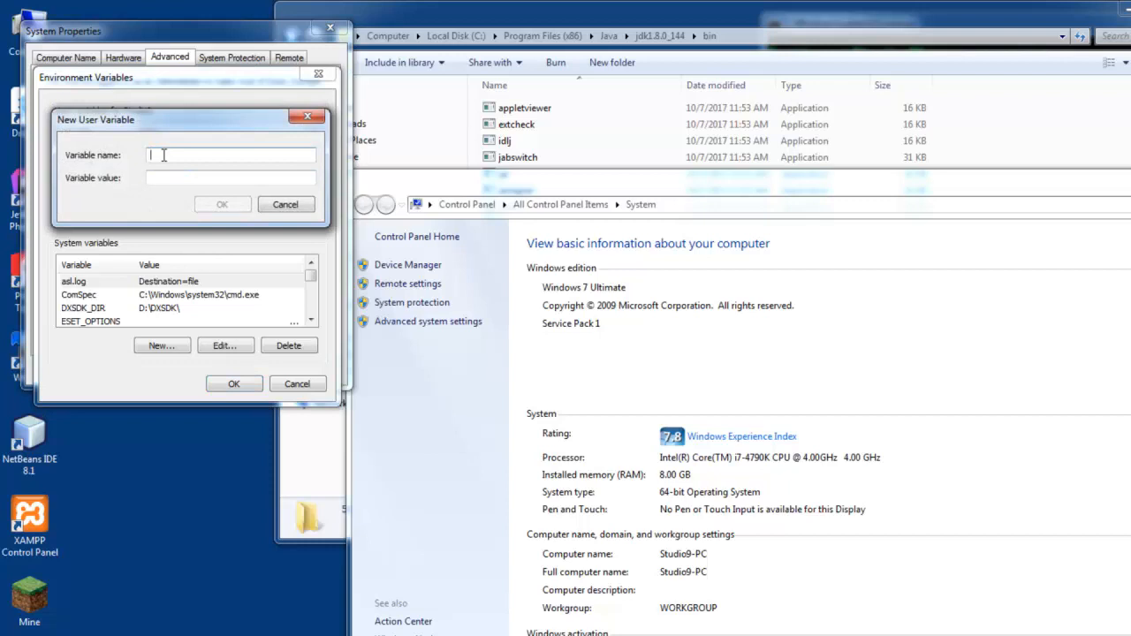
# - Create user variable 'Path' pointing to the JDK bin folder and confirm it
pyautogui.write('Path')
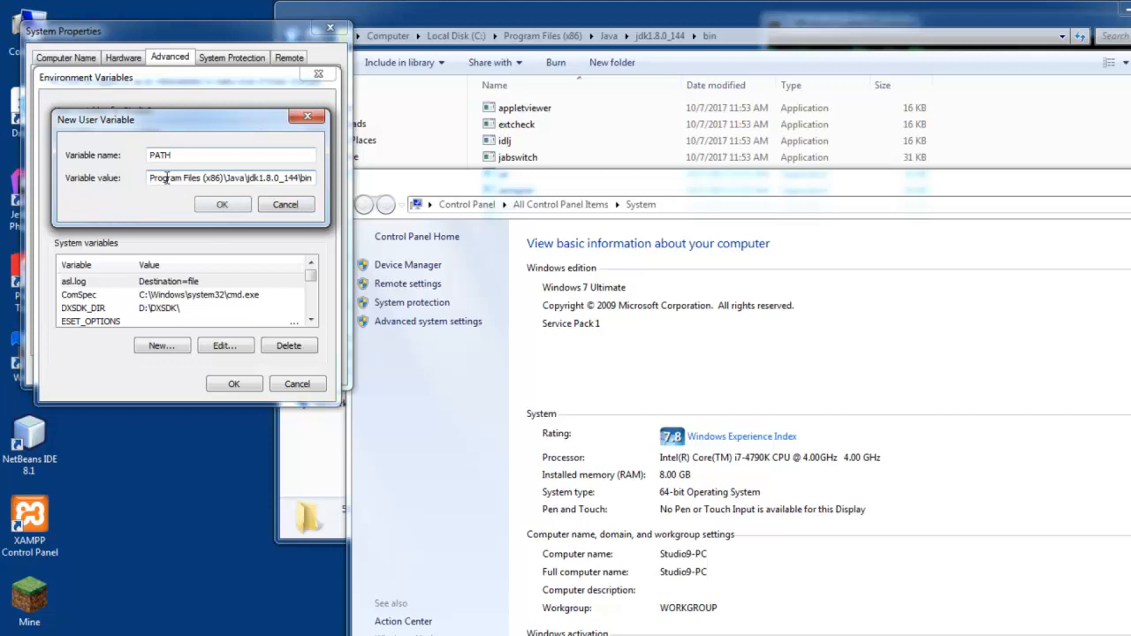
pyautogui.click(223, 205)
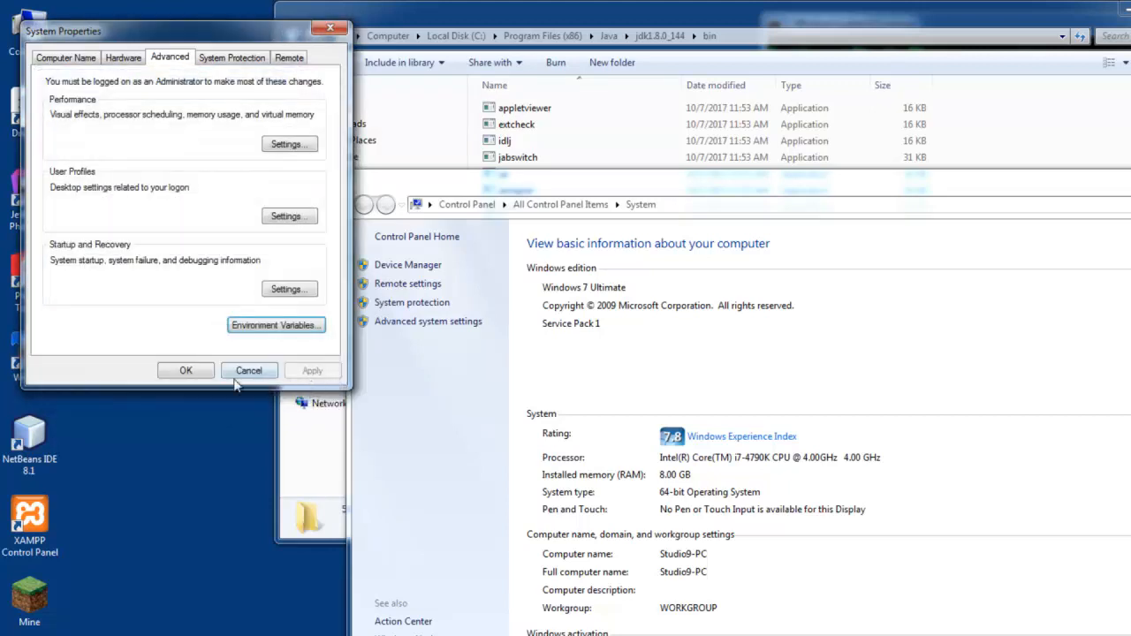
pyautogui.click(247, 371)
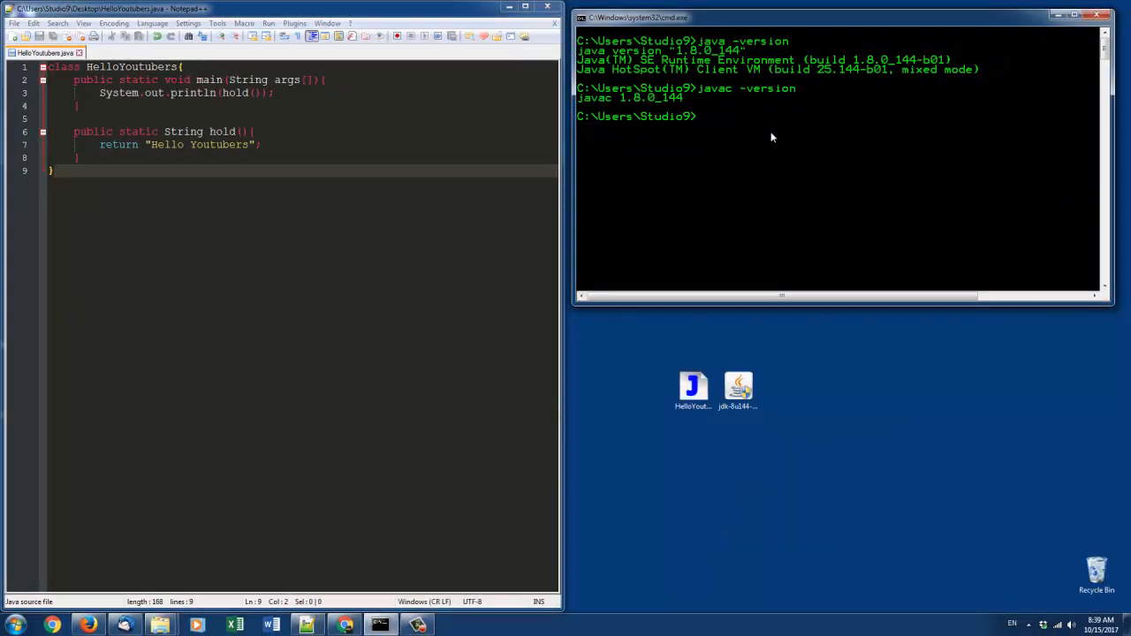
# - Run 'javac -version', which reports javac 1.8.0_144
pyautogui.write('javac -v')
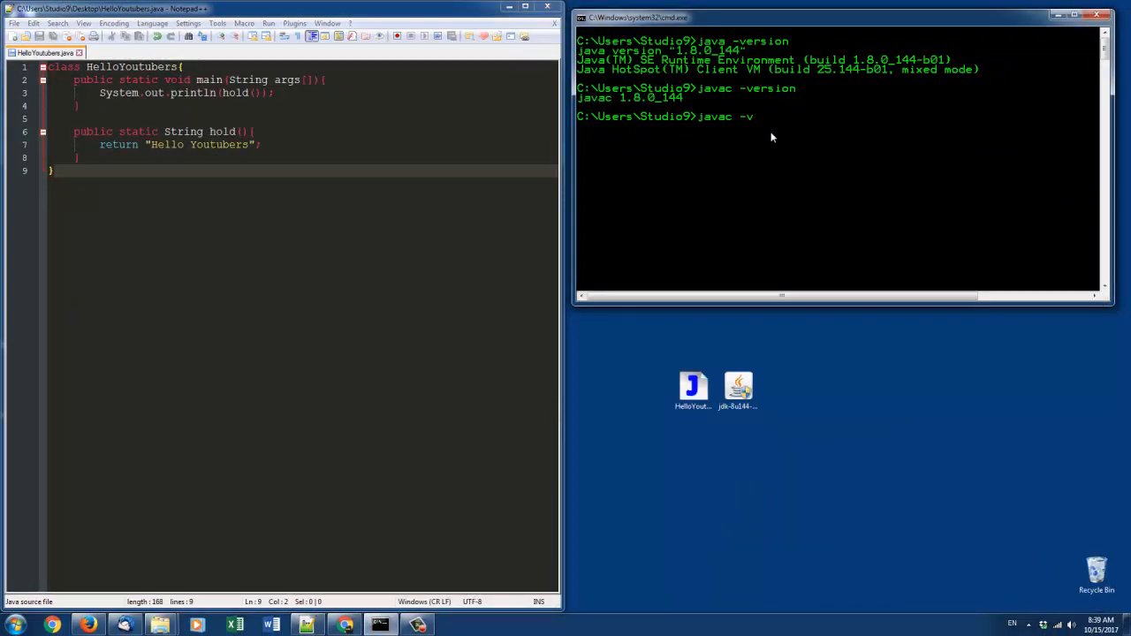
pyautogui.press('Return')
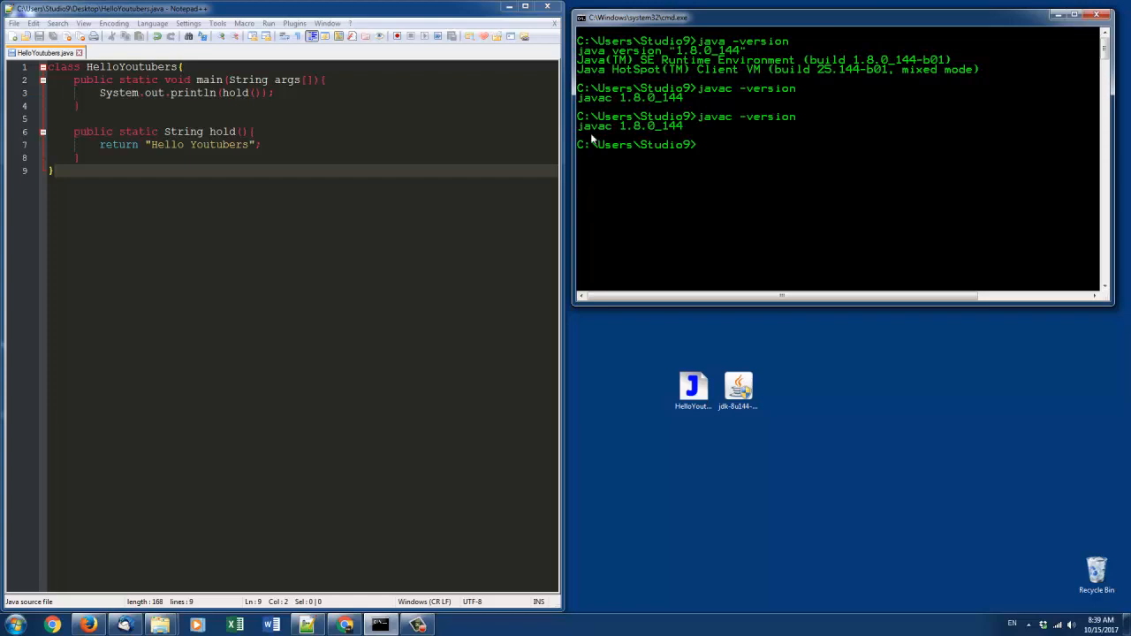
pyautogui.moveTo(734, 147)
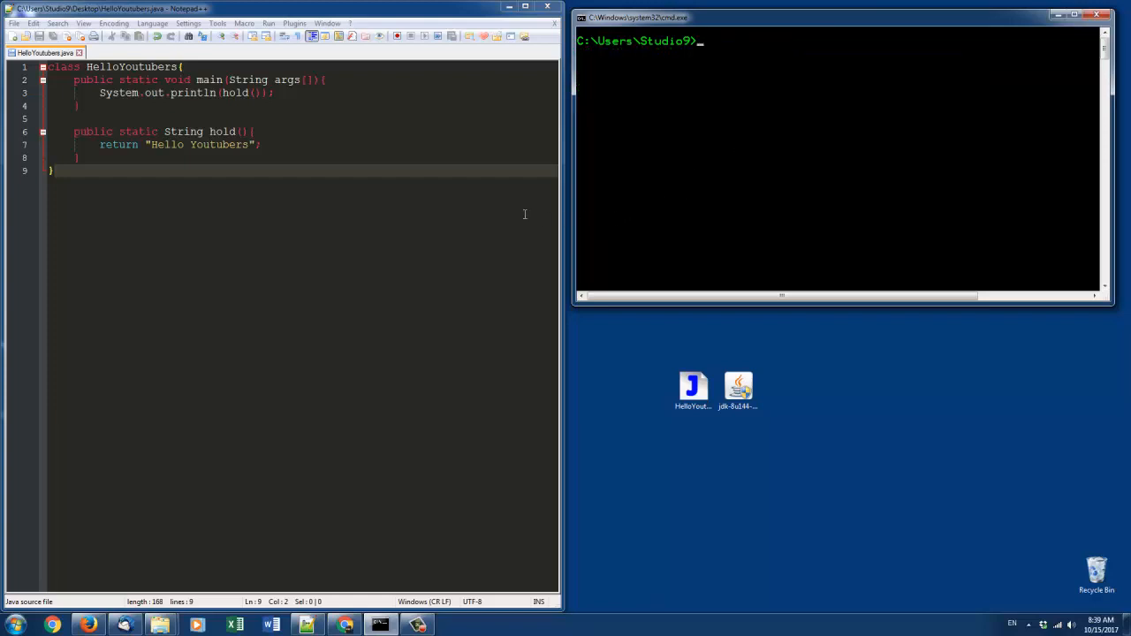
pyautogui.moveTo(693, 145)
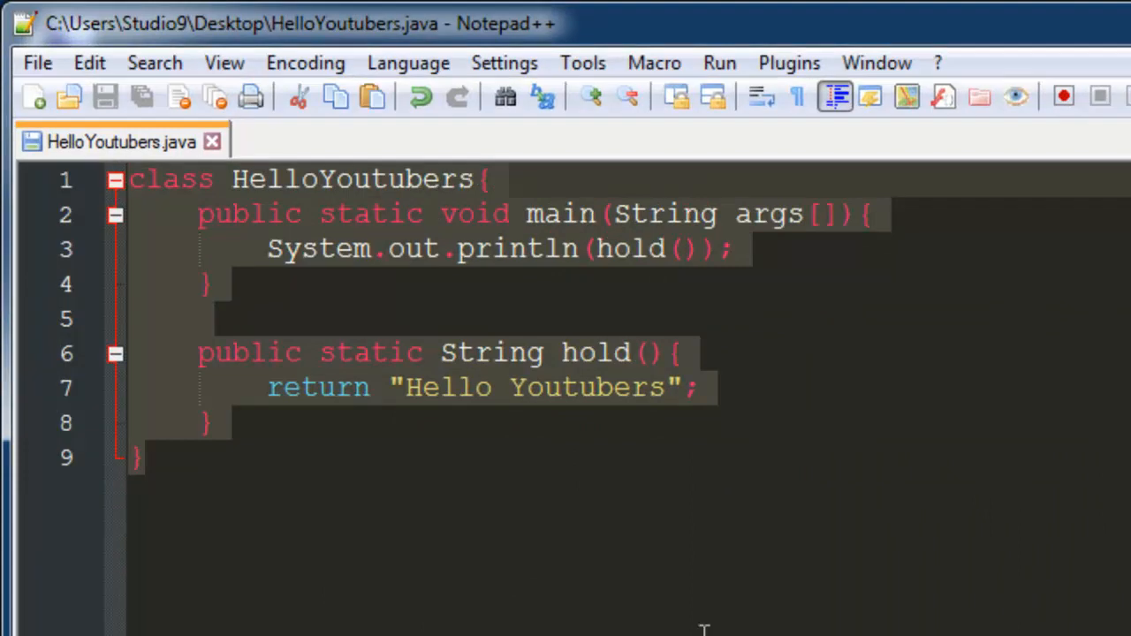
pyautogui.click(145, 456)
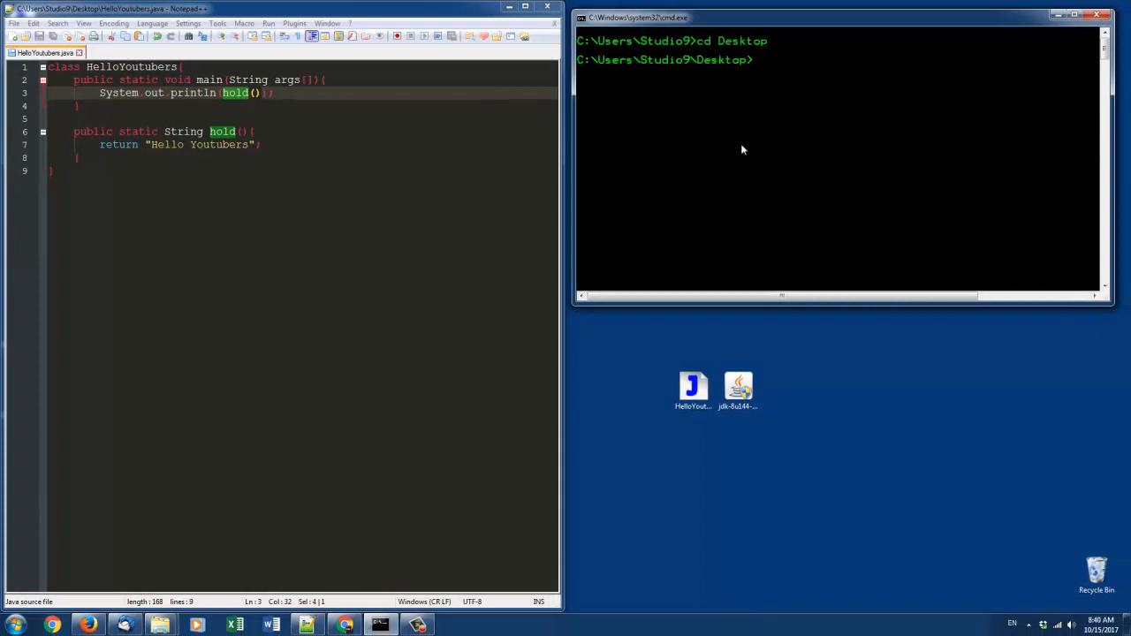
# - Compile HelloYoutubers.java on the Desktop with javac
pyautogui.write('javac H')
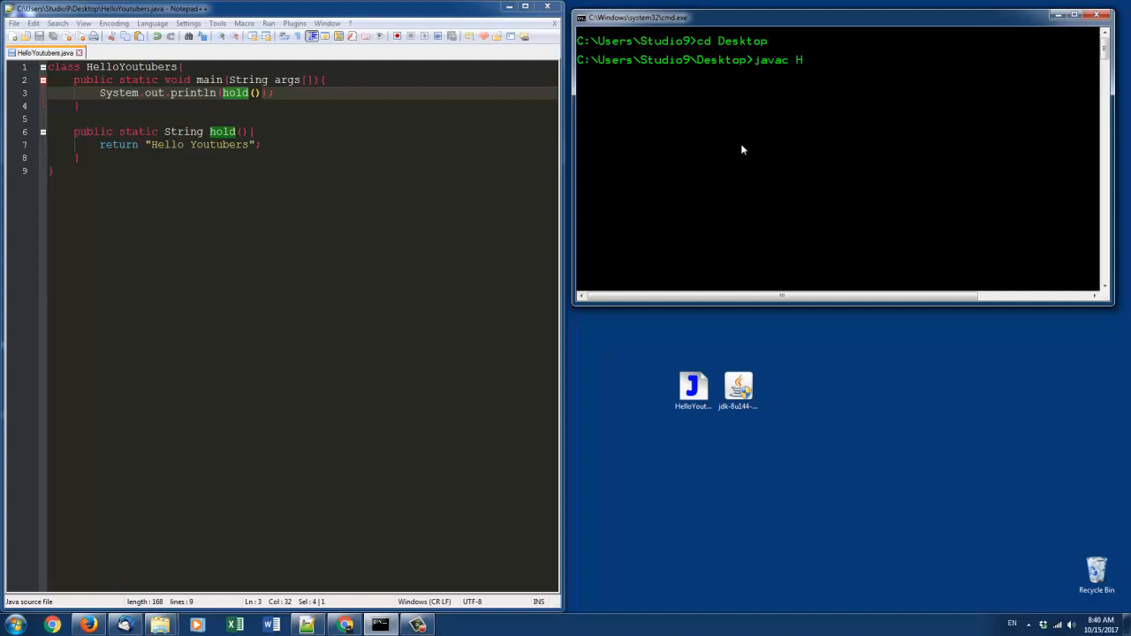
pyautogui.press('Return')
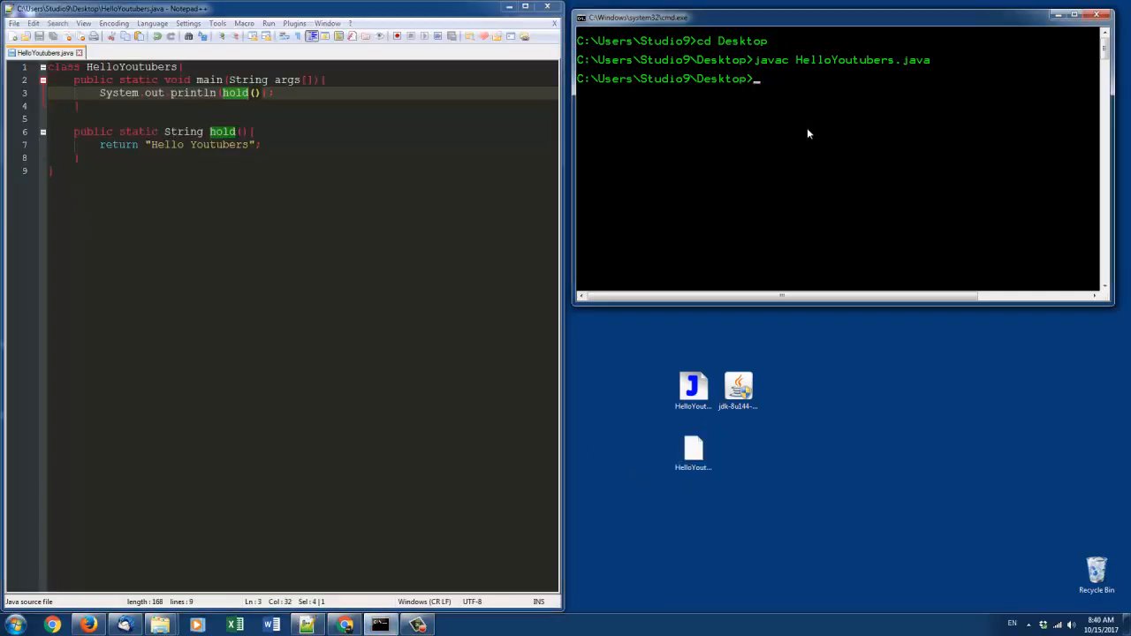
# - Run 'java HelloYoutubers', printing 'Hello Youtubers'
pyautogui.write('java He')
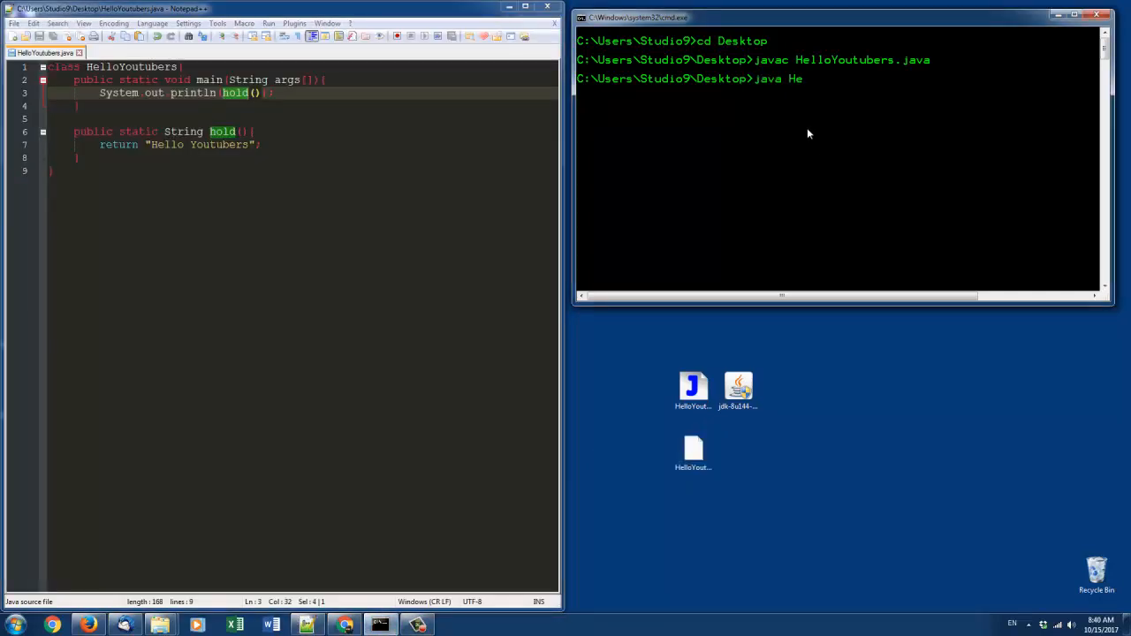
pyautogui.write('lloYoutubers')
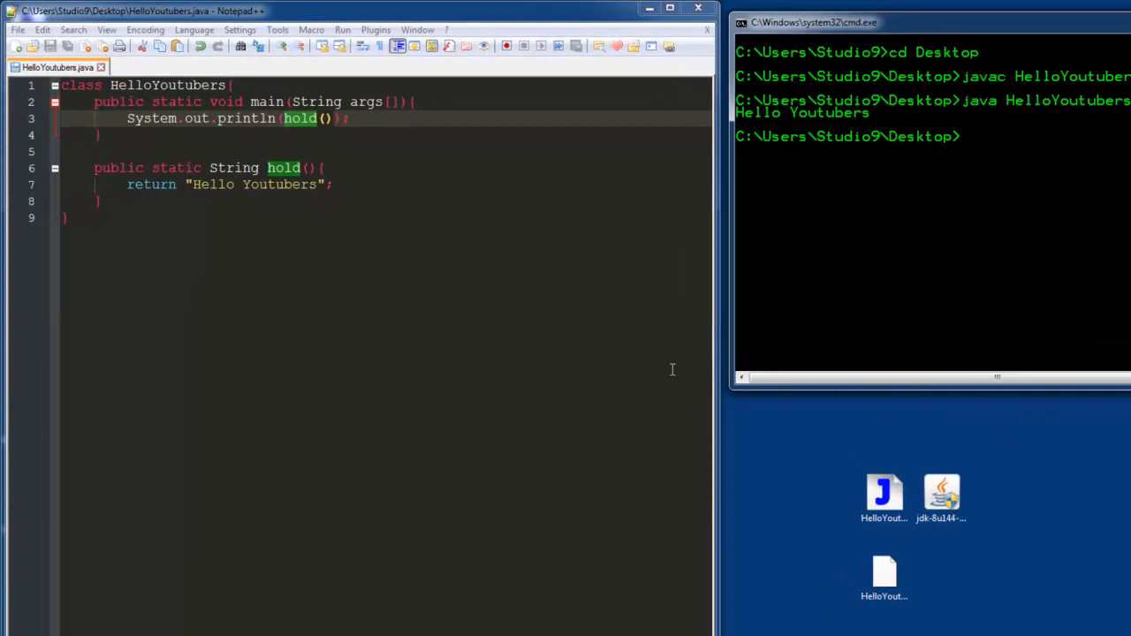
pyautogui.moveTo(813, 453)
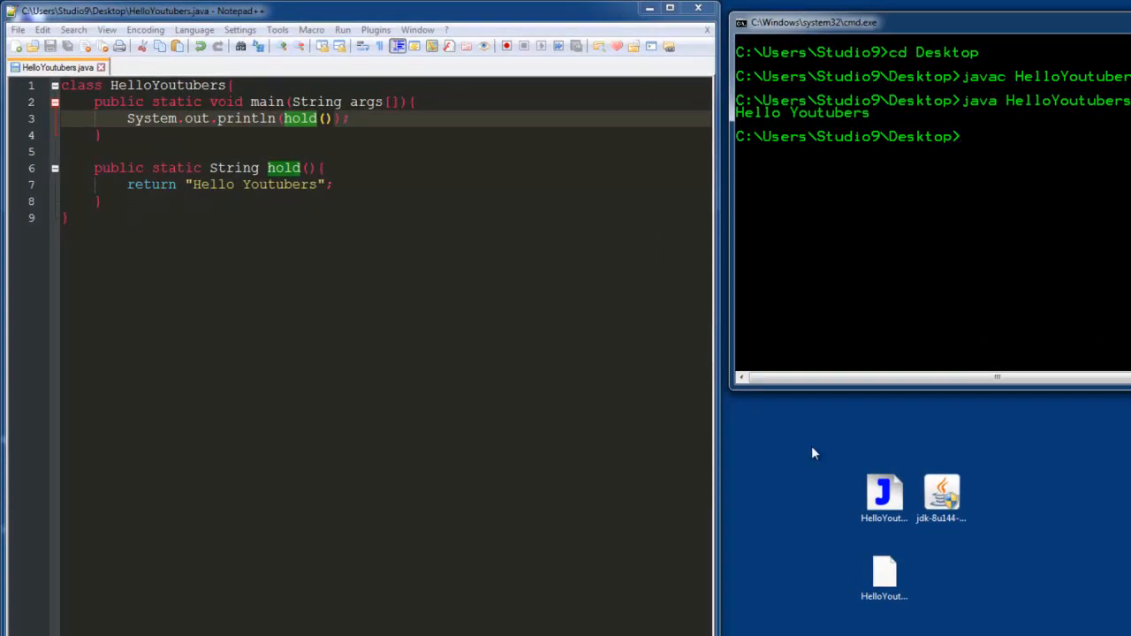